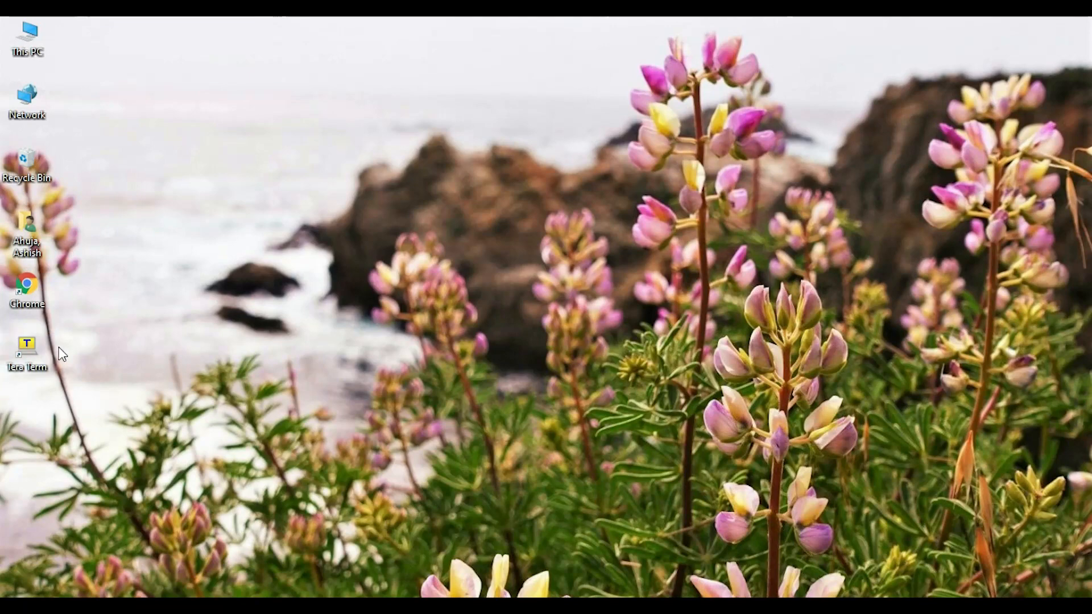
Connect a Tera Term serial session on COM13: USB Serial Device to show the Quick Start menu
{"action": "double_click", "coordinate": [26, 348]}
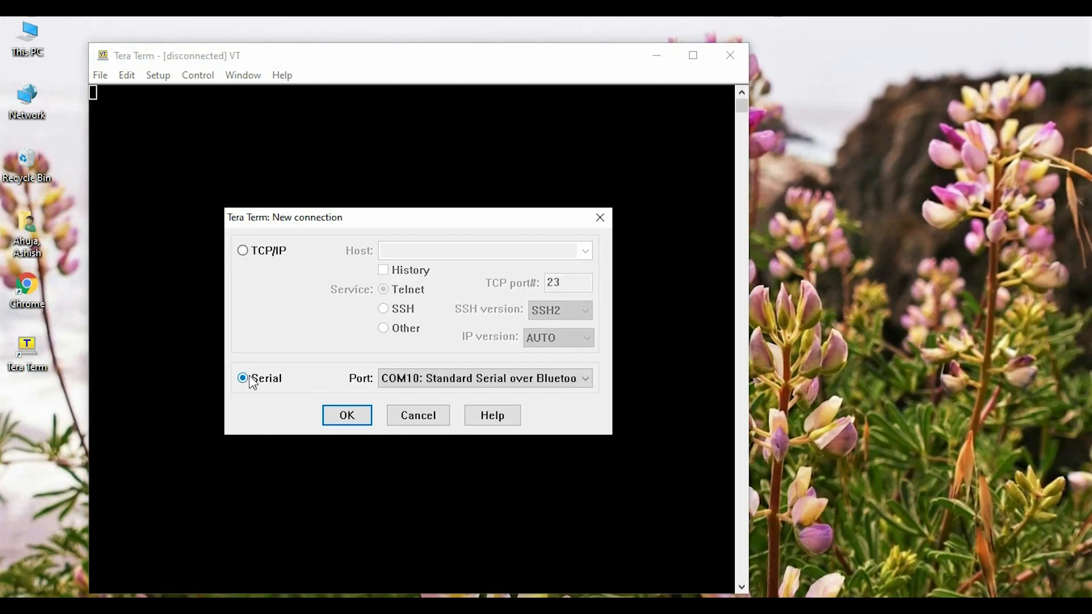
{"action": "left_click", "coordinate": [584, 377]}
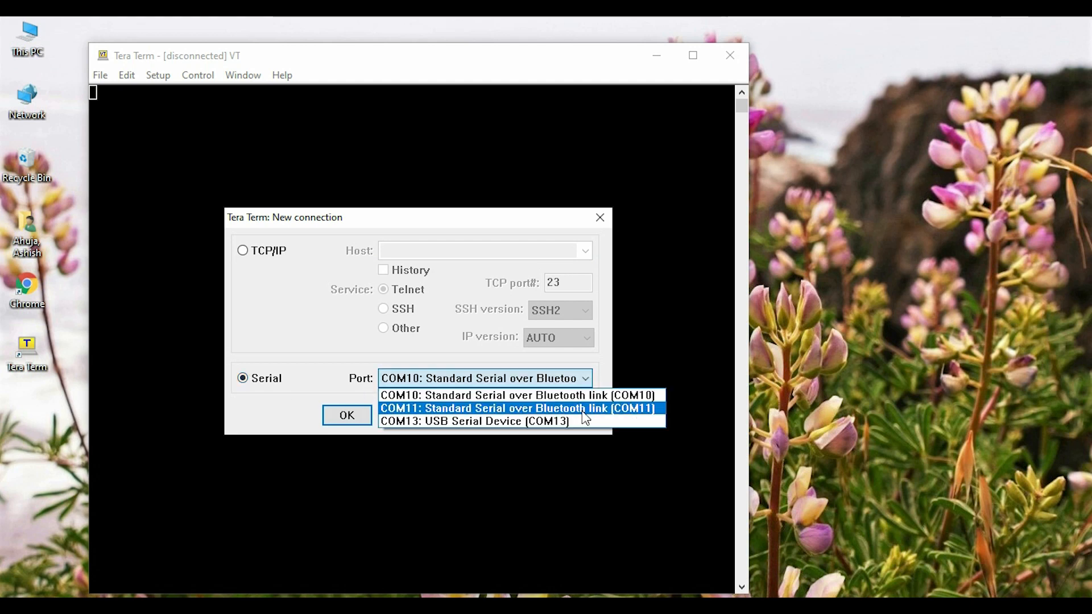
{"action": "left_click", "coordinate": [476, 420]}
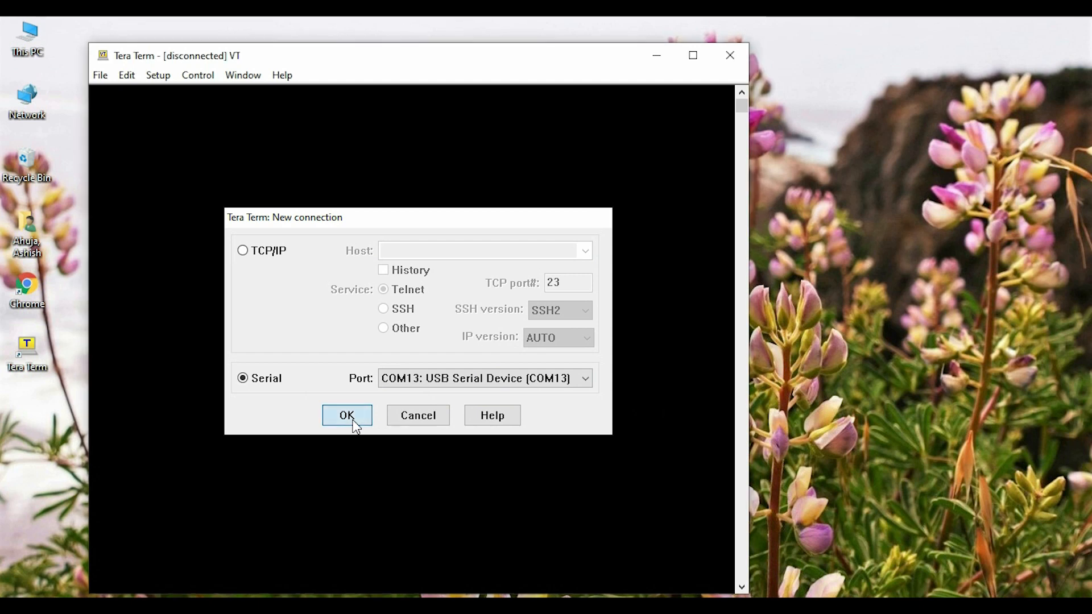
{"action": "left_click", "coordinate": [347, 416]}
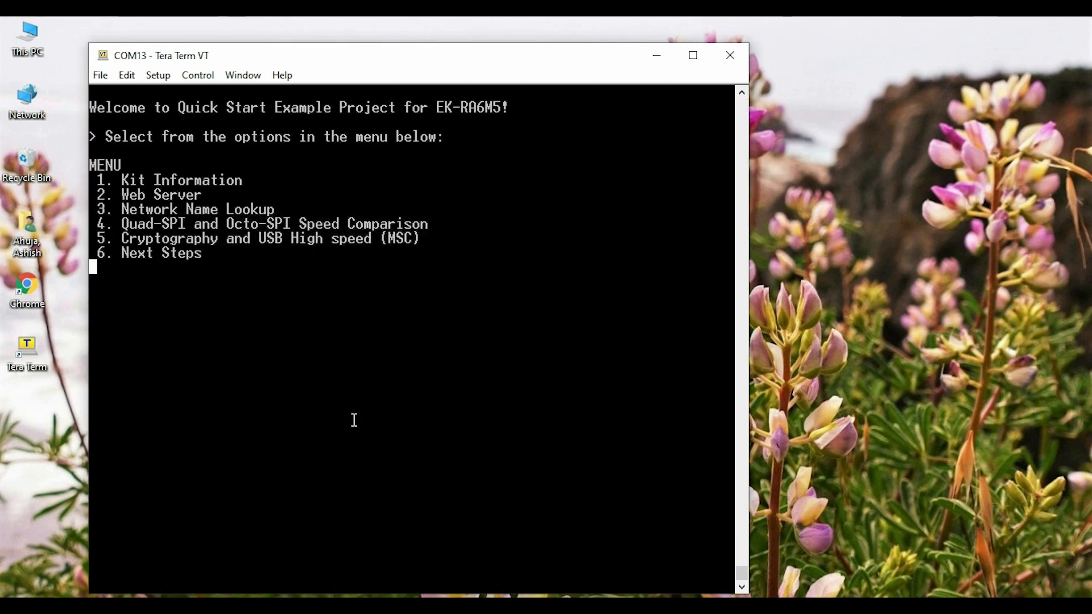
View option 1 Kit Information, then return to the main menu
{"action": "type", "text": "1"}
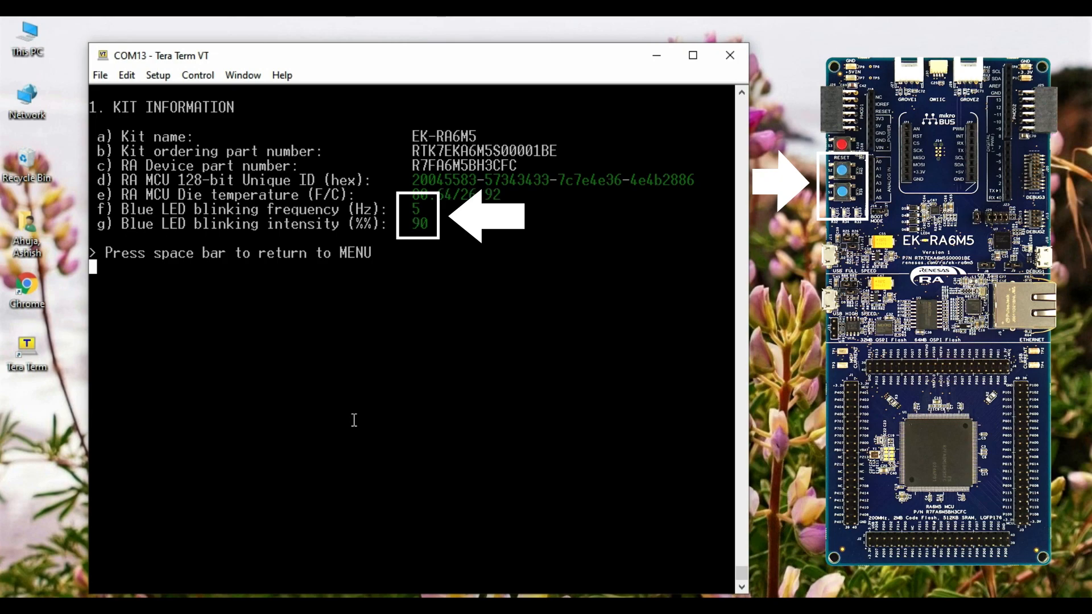
{"action": "key", "text": "space"}
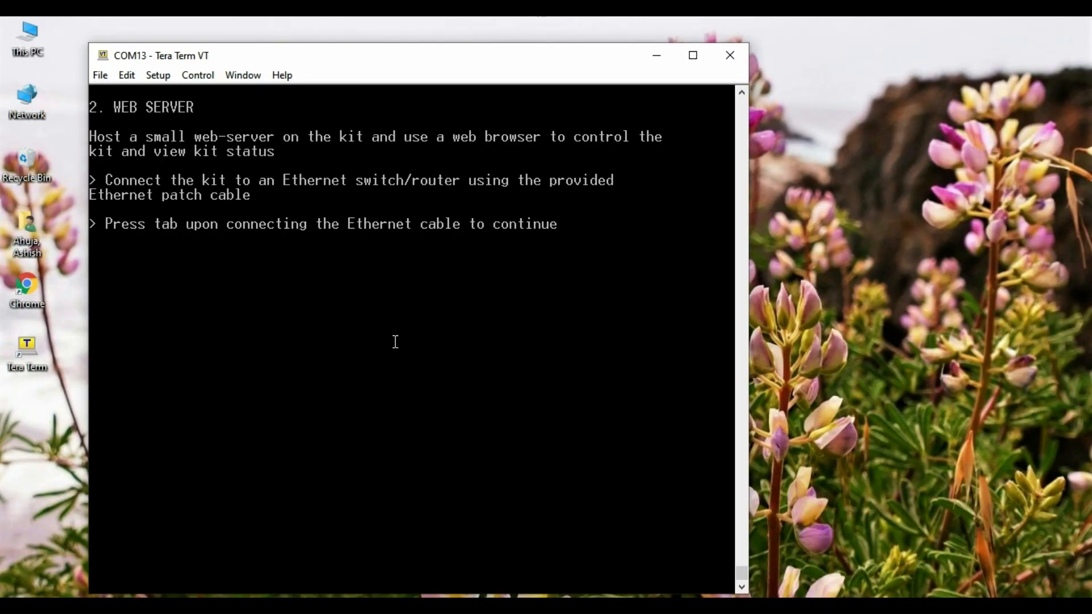
Continue after the Ethernet cable connects to get IP 192.168.26.3, then launch Chrome
{"action": "key", "text": "tab"}
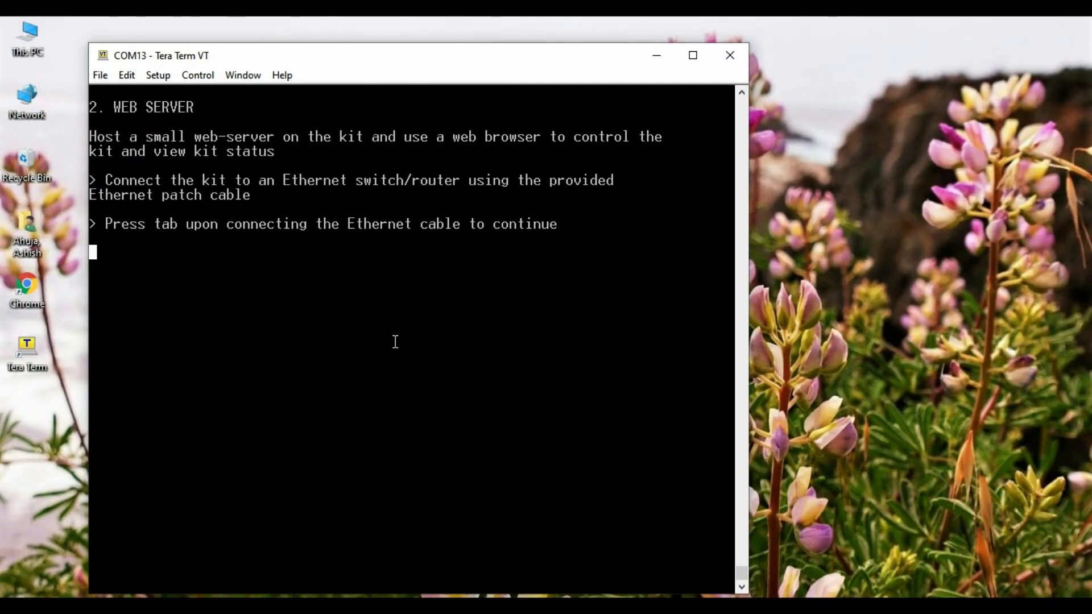
{"action": "key", "text": "tab"}
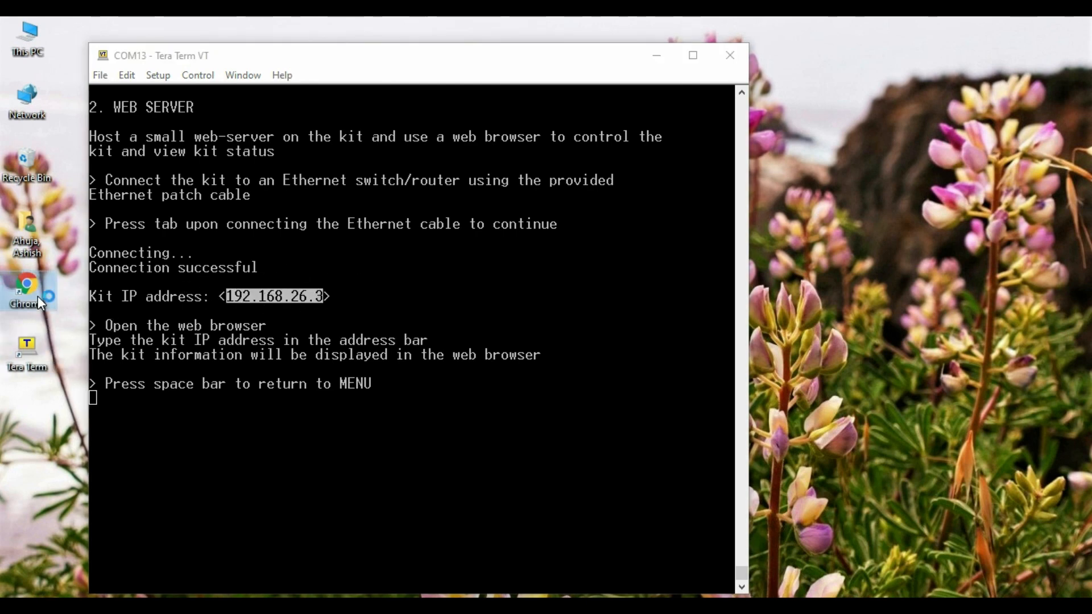
{"action": "left_click", "coordinate": [27, 289]}
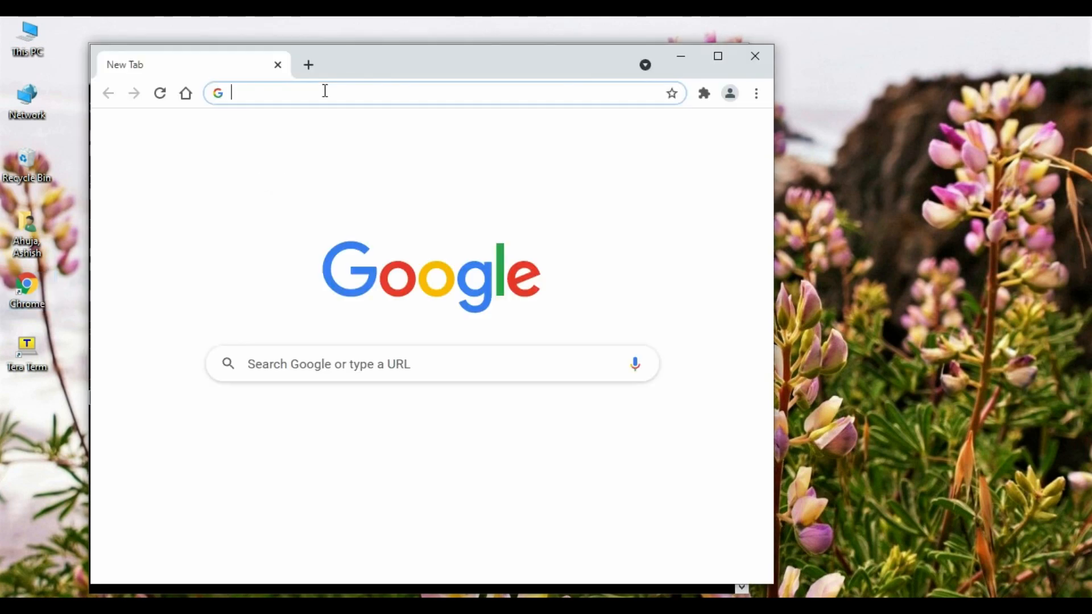
Load the kit's web server page at 192.168.26.3 in Chrome
{"action": "type", "text": "192.168.26.3"}
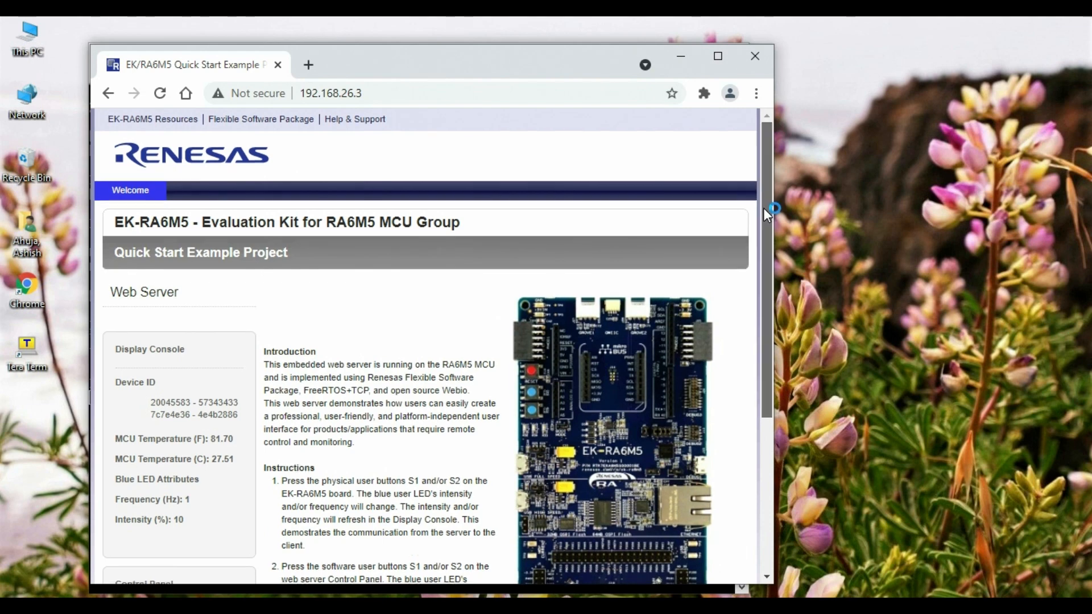
{"action": "scroll", "scroll_direction": "down", "scroll_amount": 3}
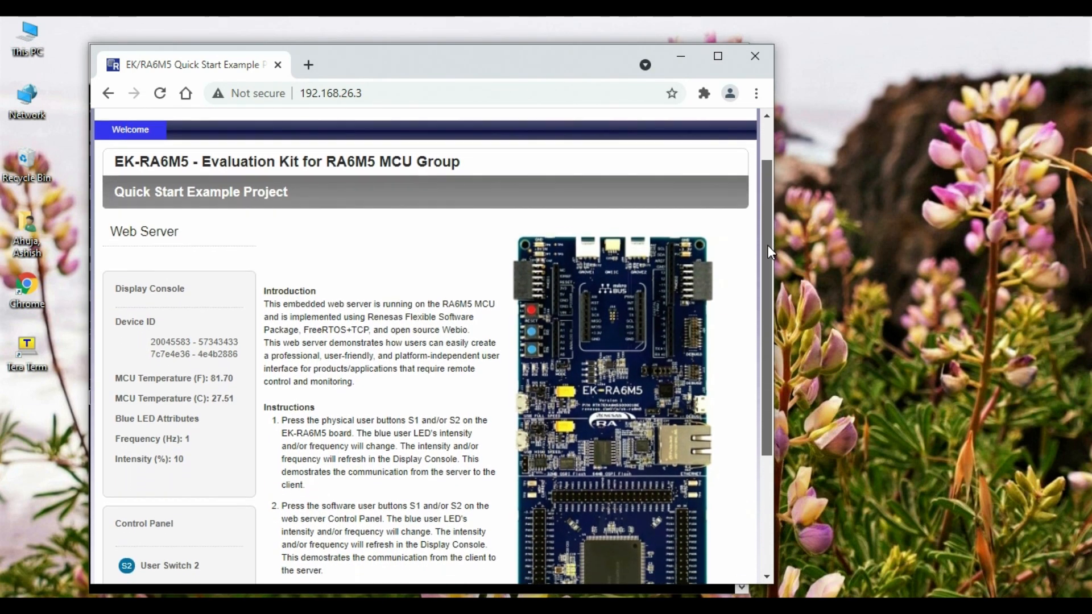
{"action": "scroll", "scroll_direction": "down", "scroll_amount": 3}
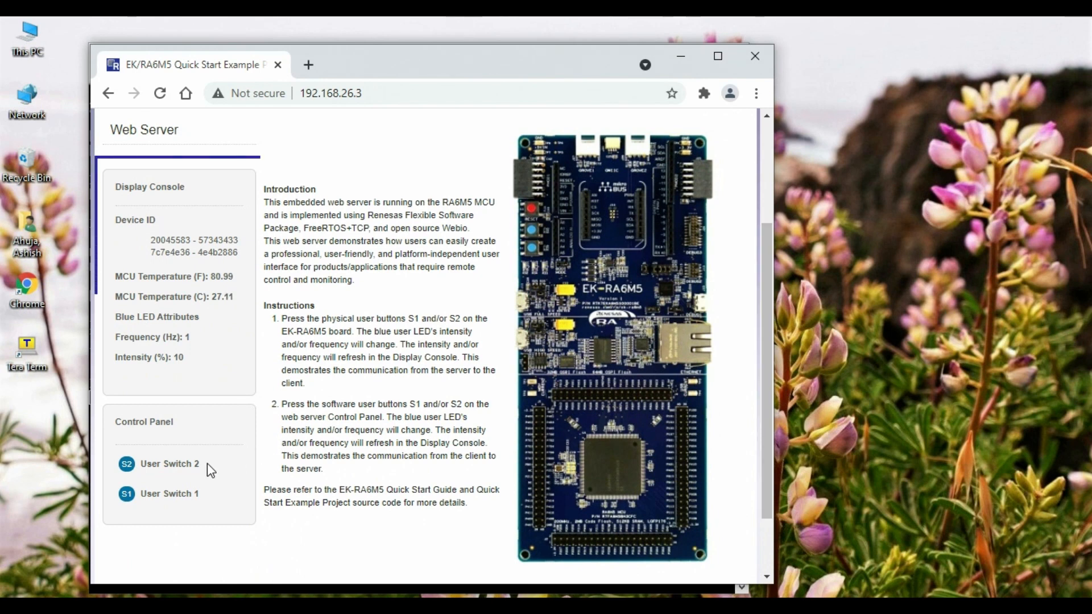
Cycle the blue LED frequency through 5 and 10 Hz back to 1 Hz and intensity to 50% back to 10%, then minimize Chrome
{"action": "left_click", "coordinate": [126, 464]}
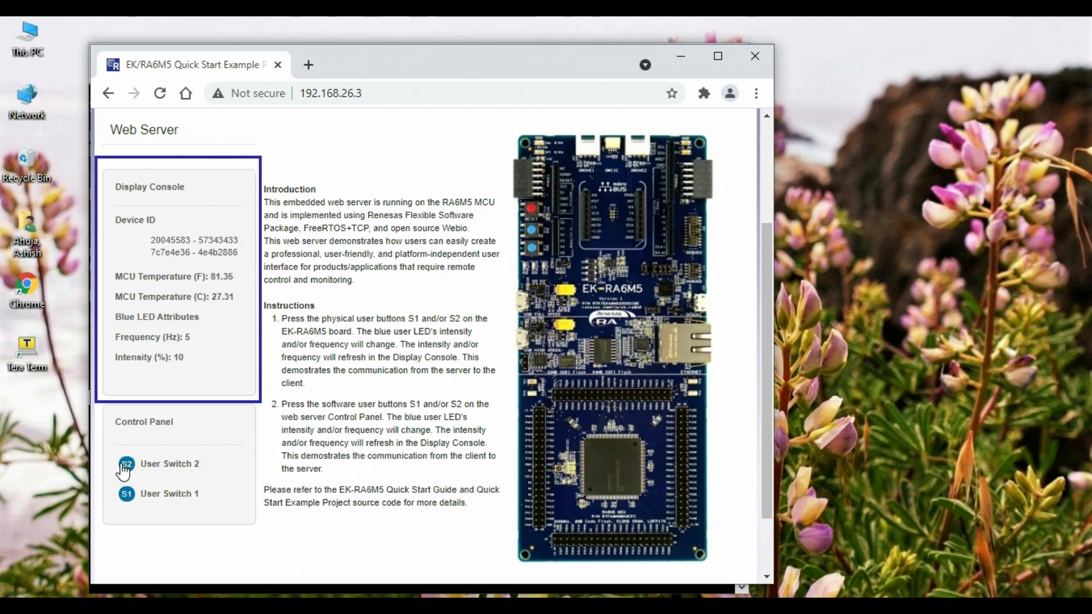
{"action": "left_click", "coordinate": [125, 464]}
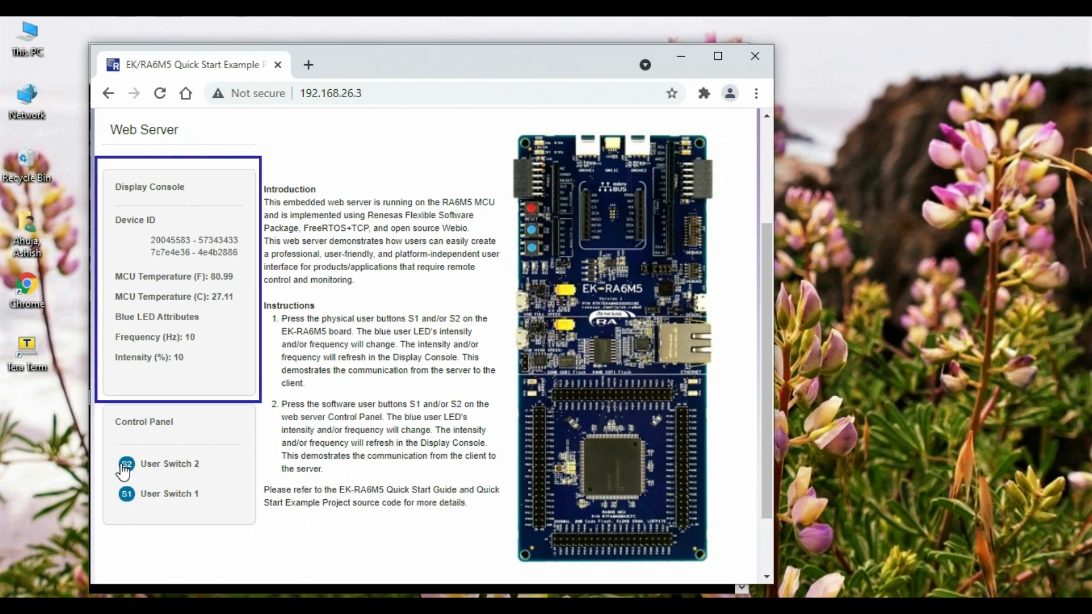
{"action": "left_click", "coordinate": [126, 493]}
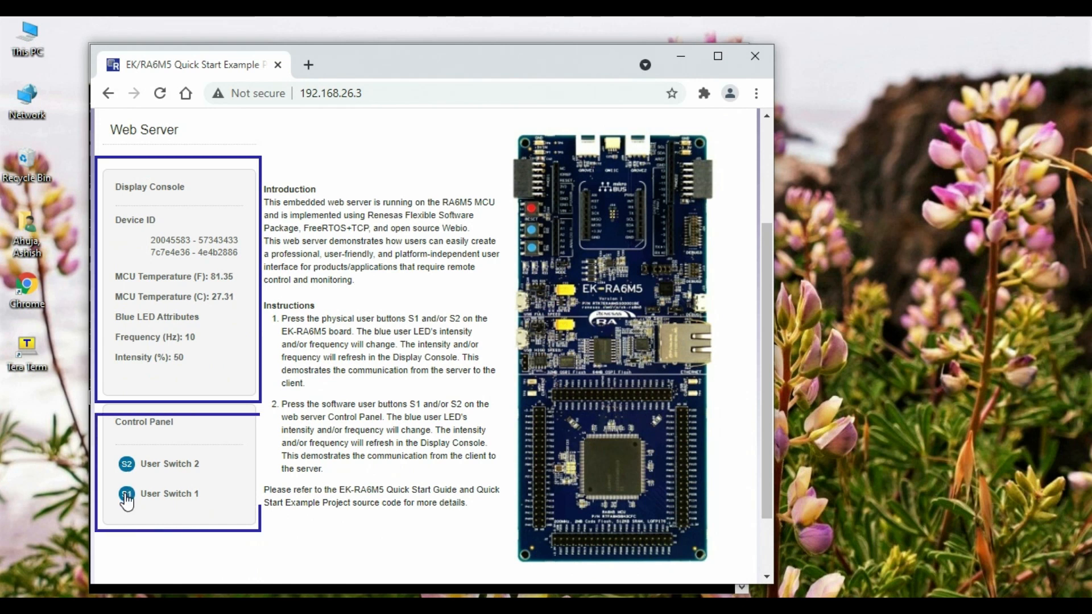
{"action": "left_click", "coordinate": [126, 493]}
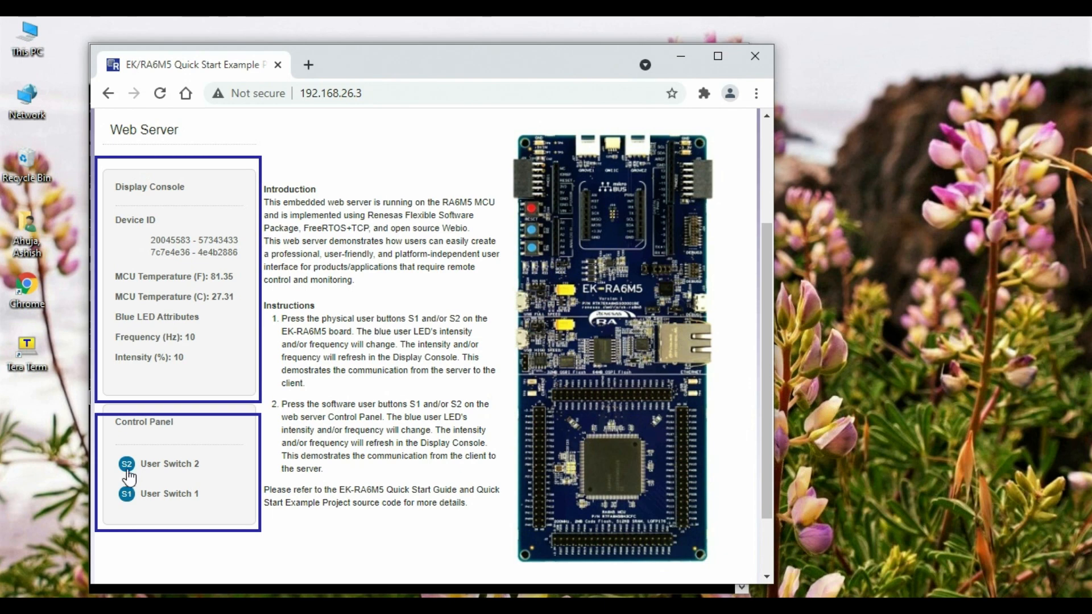
{"action": "left_click", "coordinate": [126, 464]}
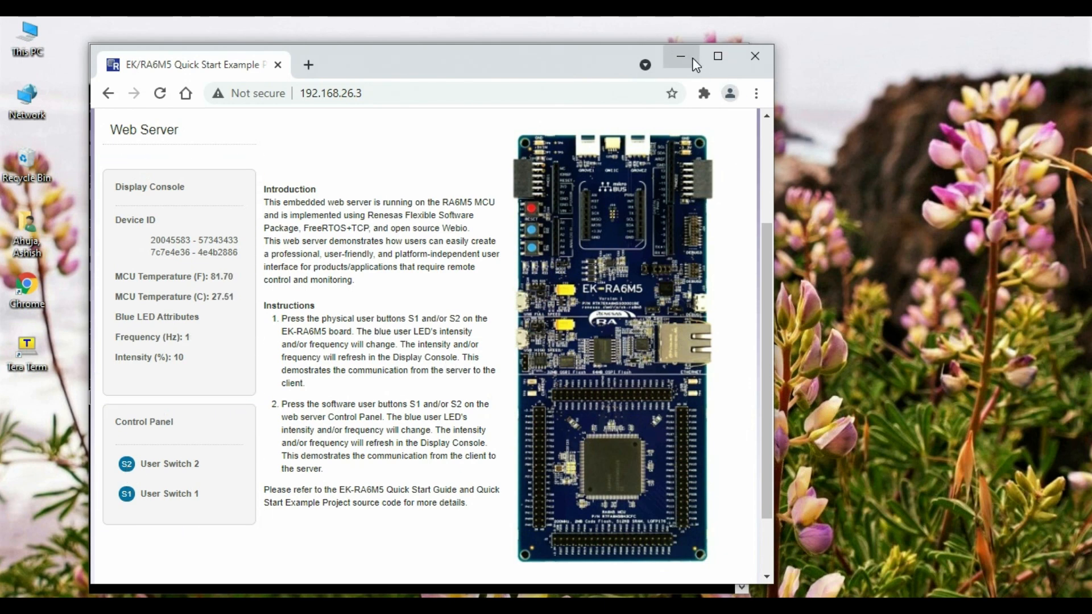
{"action": "left_click", "coordinate": [680, 56]}
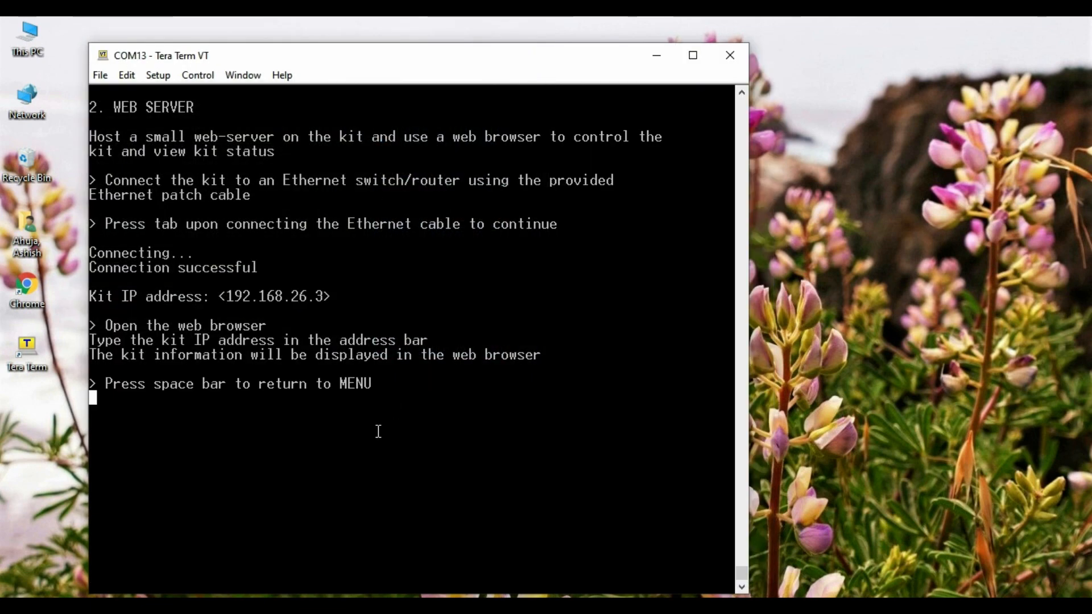
Return to the menu and run option 3 Network Name Lookup
{"action": "key", "text": "space"}
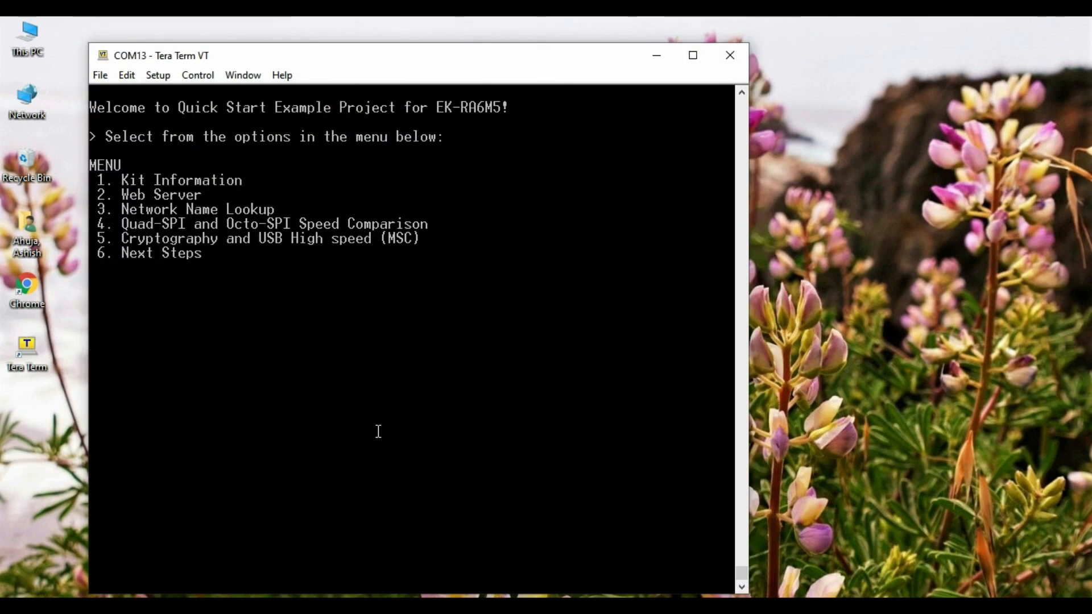
{"action": "type", "text": "3"}
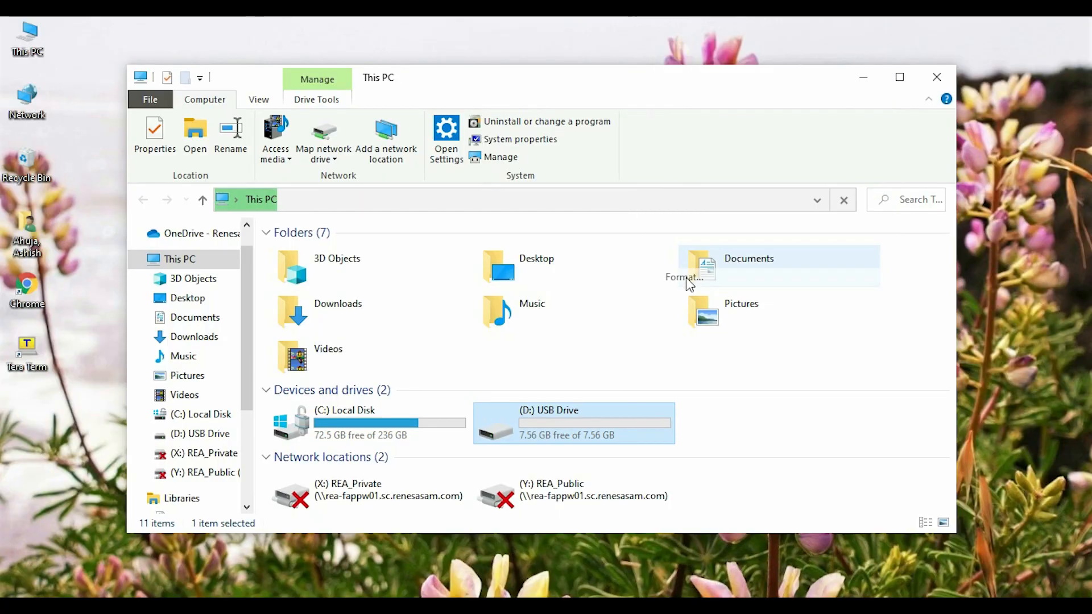
Create source.txt on USB Drive (D:) and open it for editing
{"action": "left_click", "coordinate": [686, 278]}
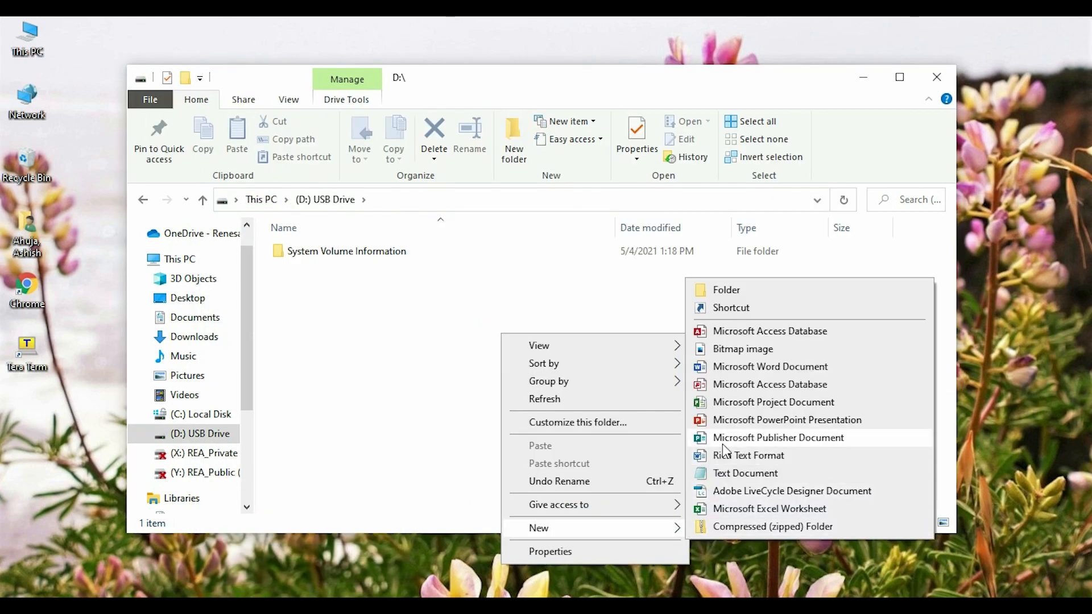
{"action": "left_click", "coordinate": [743, 473]}
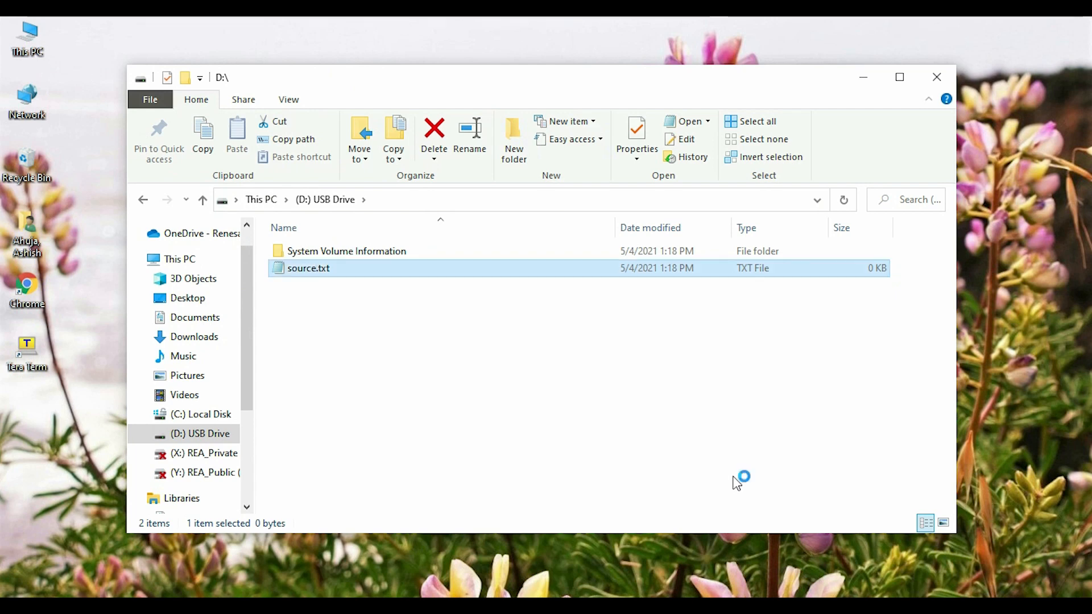
{"action": "double_click", "coordinate": [308, 269]}
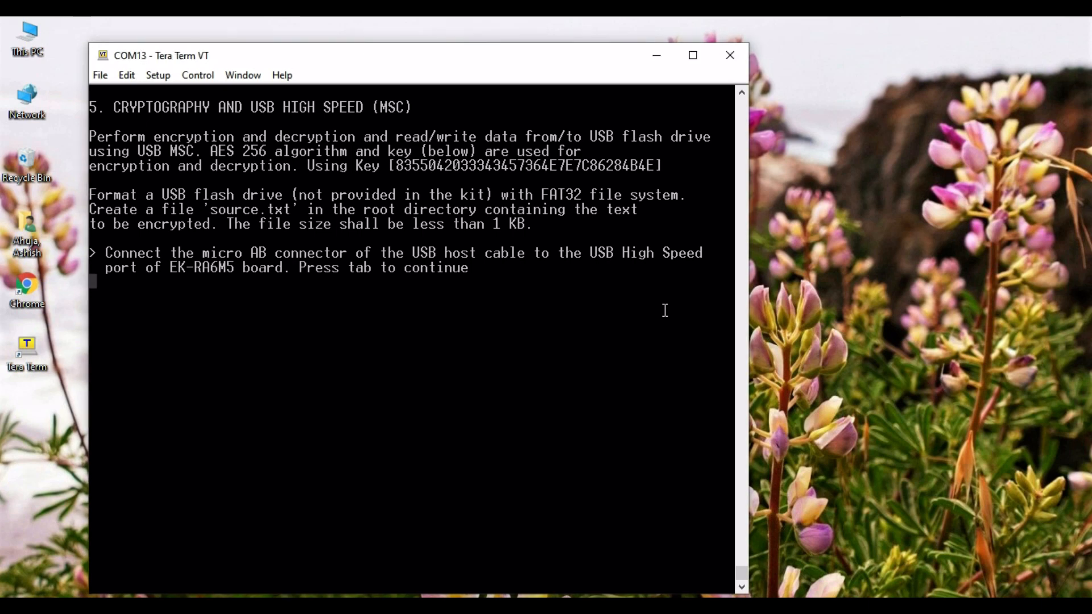
Run the kit's encrypt/decrypt on the file, then open the resulting text file from the USB drive in Notepad
{"action": "key", "text": "tab"}
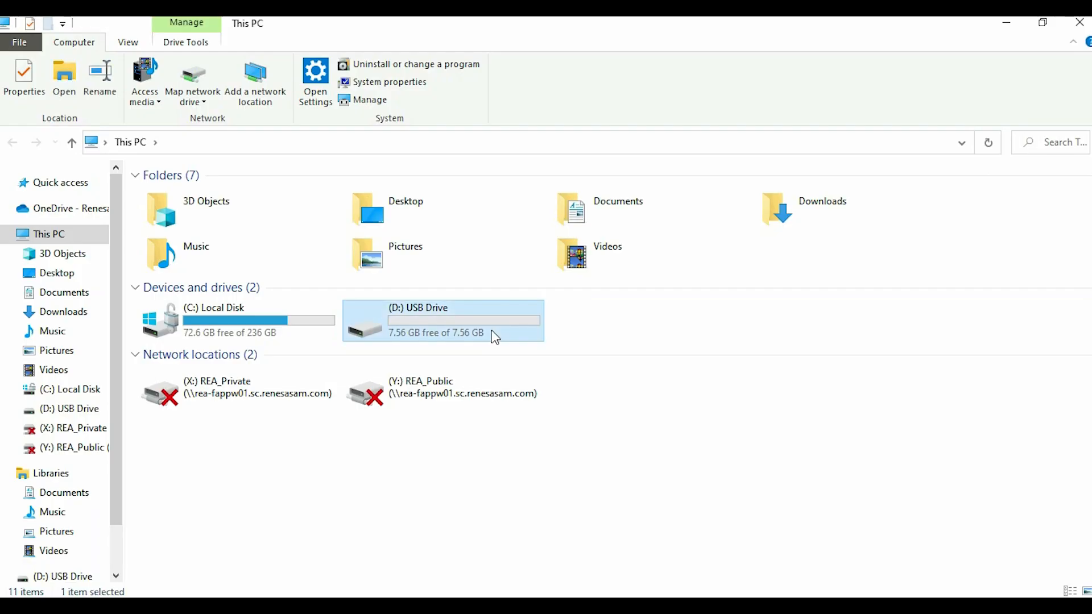
{"action": "double_click", "coordinate": [443, 321]}
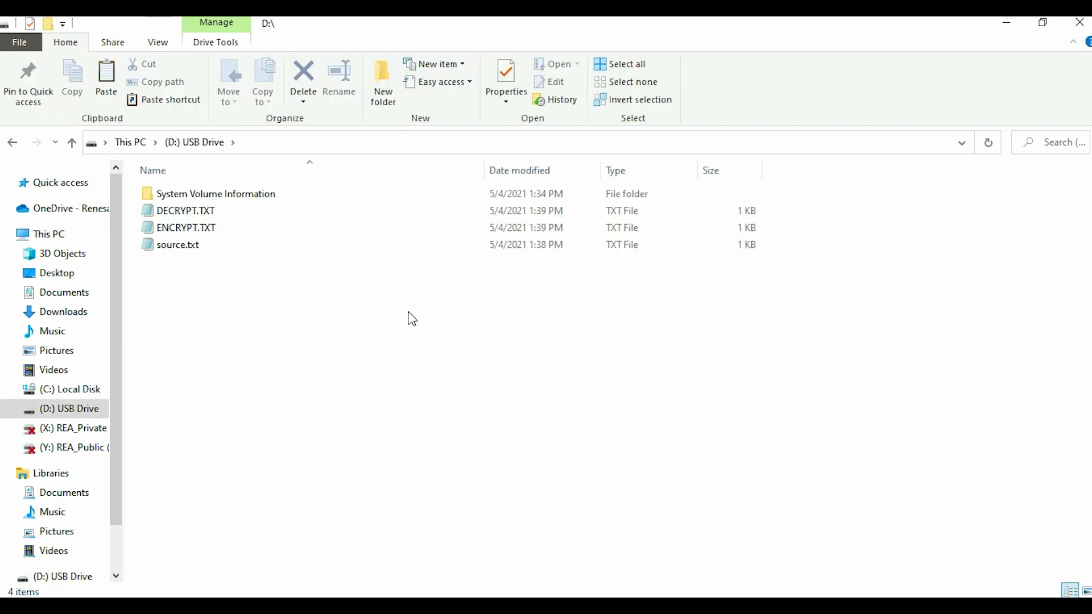
{"action": "double_click", "coordinate": [185, 210]}
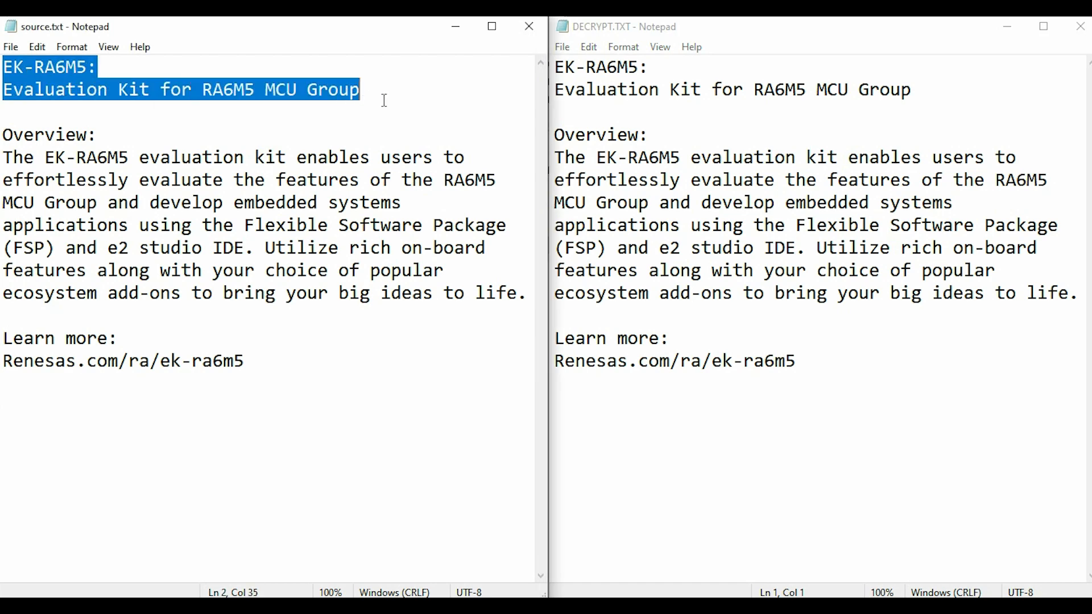
Select all of source.txt to compare against DECRYPT.TXT side by side
{"action": "key", "text": "ctrl+a"}
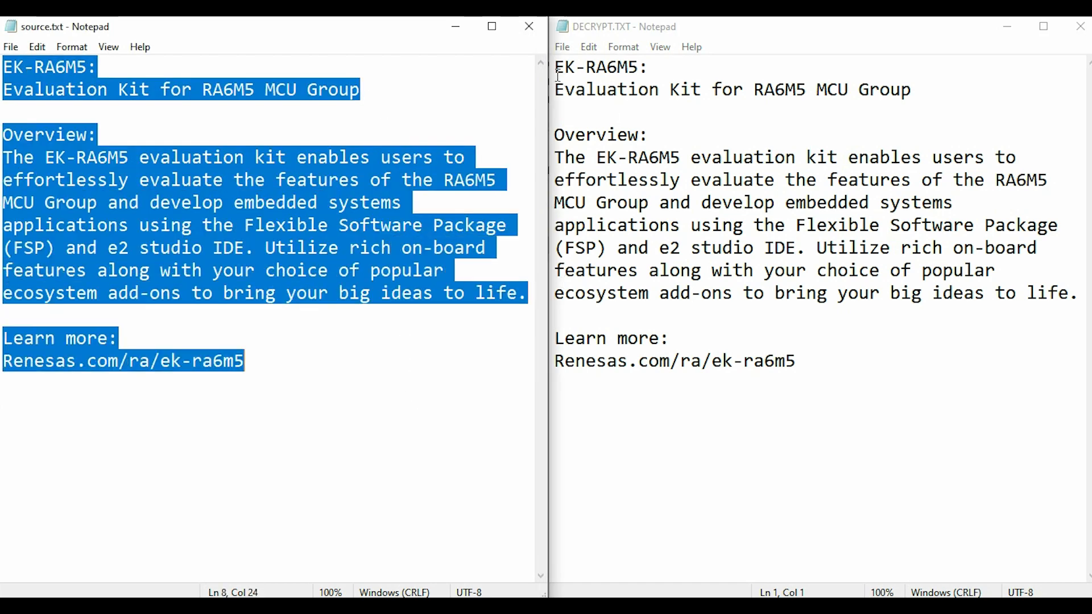